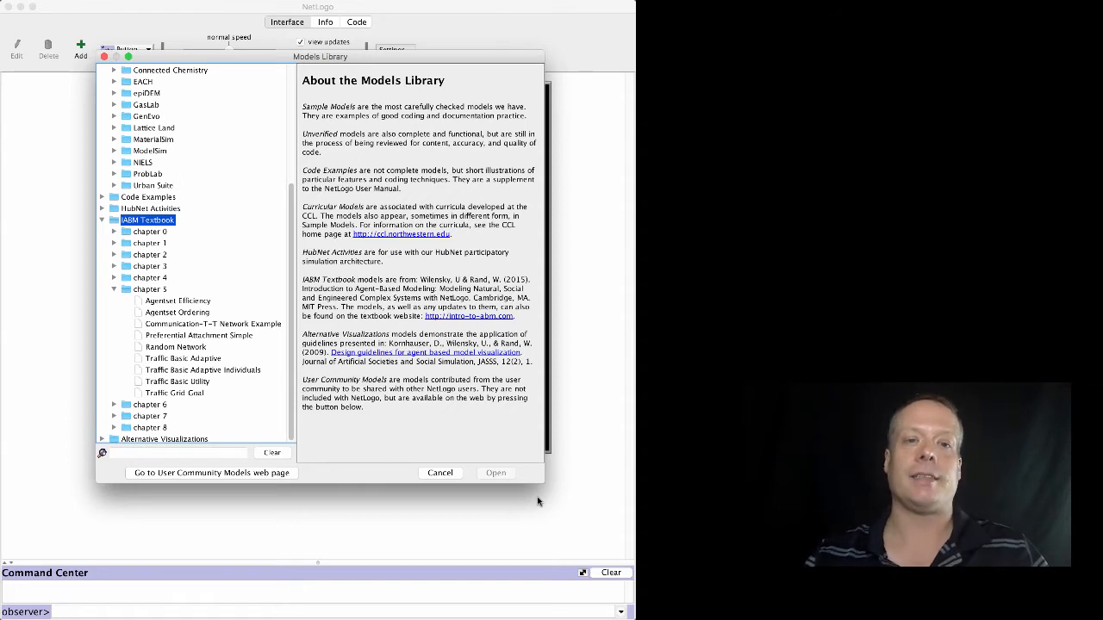
{"action": "mouse_move", "coordinate": [183, 258]}
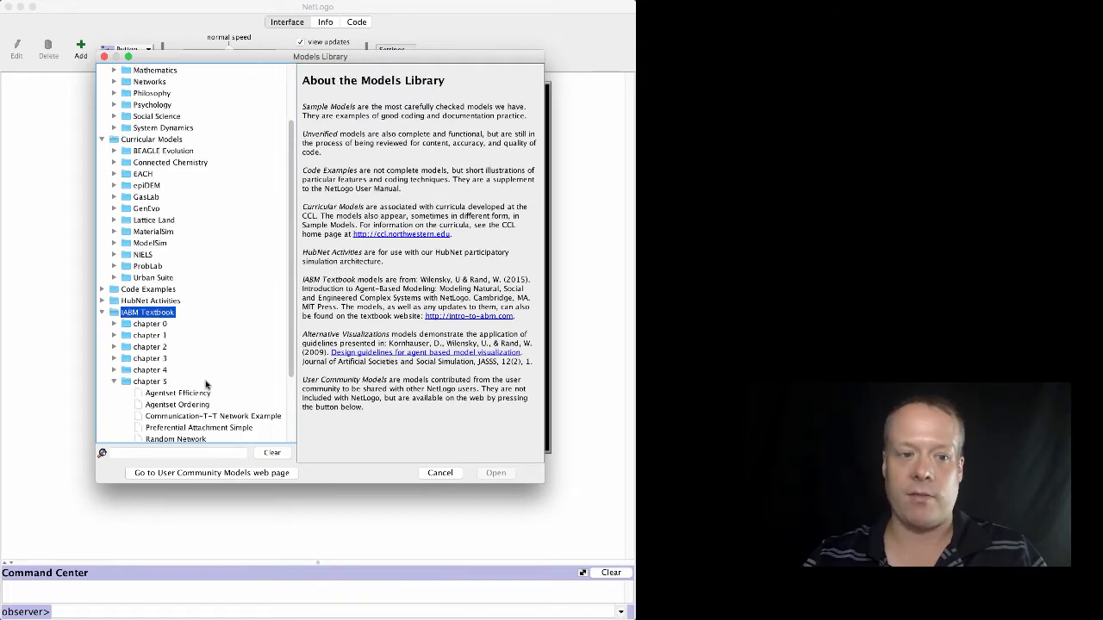
Step: Filter the Models Library tree by searching for 'traffic'
{"action": "scroll", "scroll_direction": "down", "scroll_amount": 3}
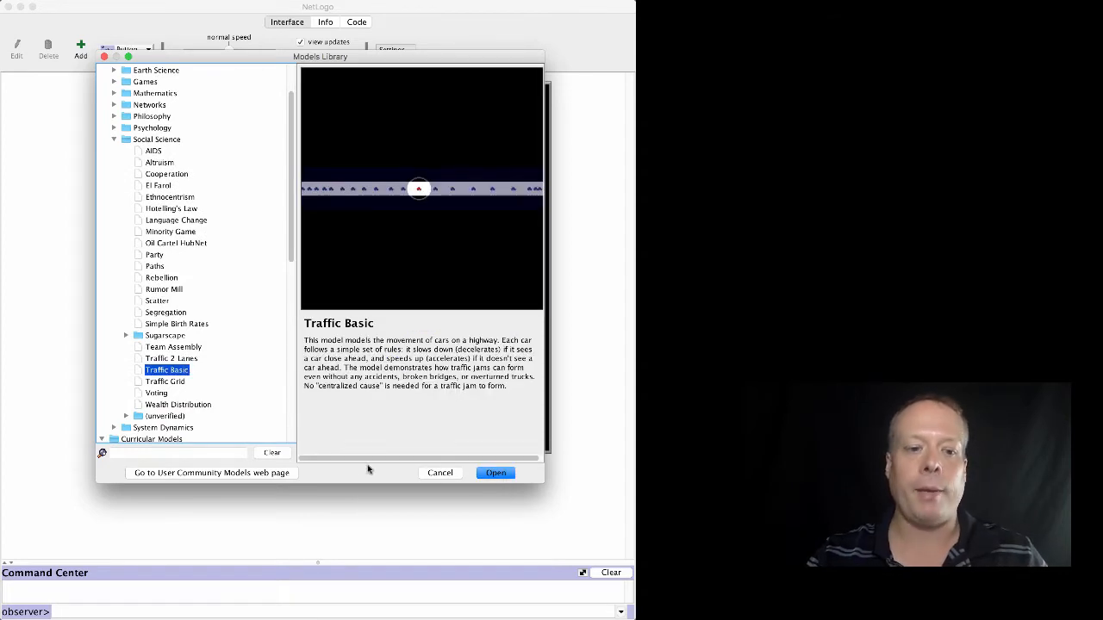
{"action": "type", "text": "t"}
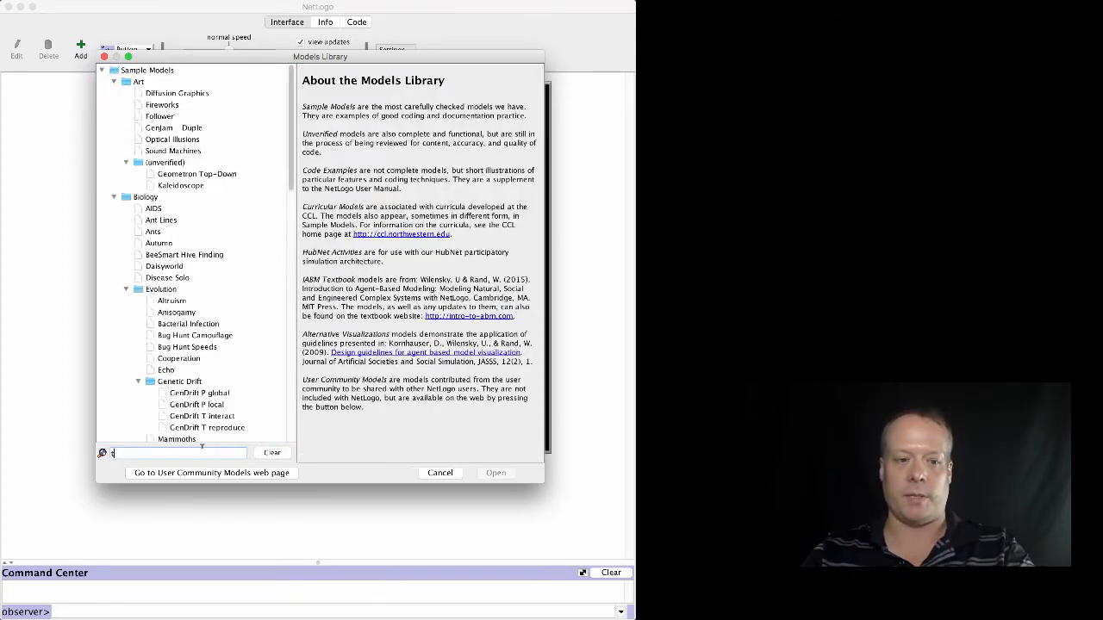
{"action": "type", "text": "raffic"}
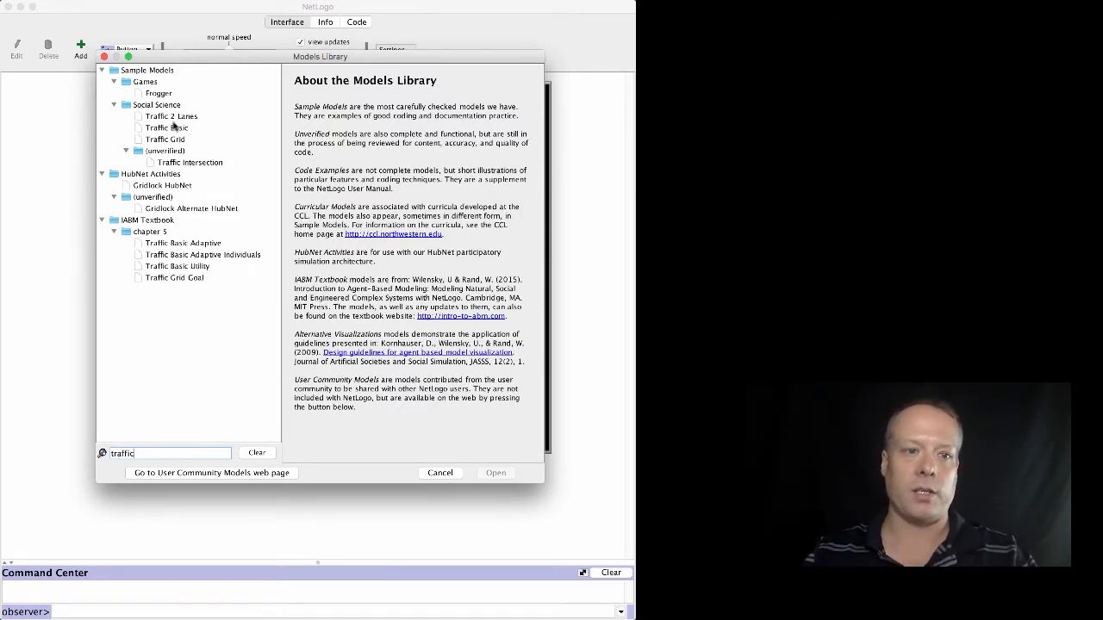
Step: Open Traffic Basic, set up and run the cars briefly, stop, and view its code
{"action": "left_click", "coordinate": [496, 472]}
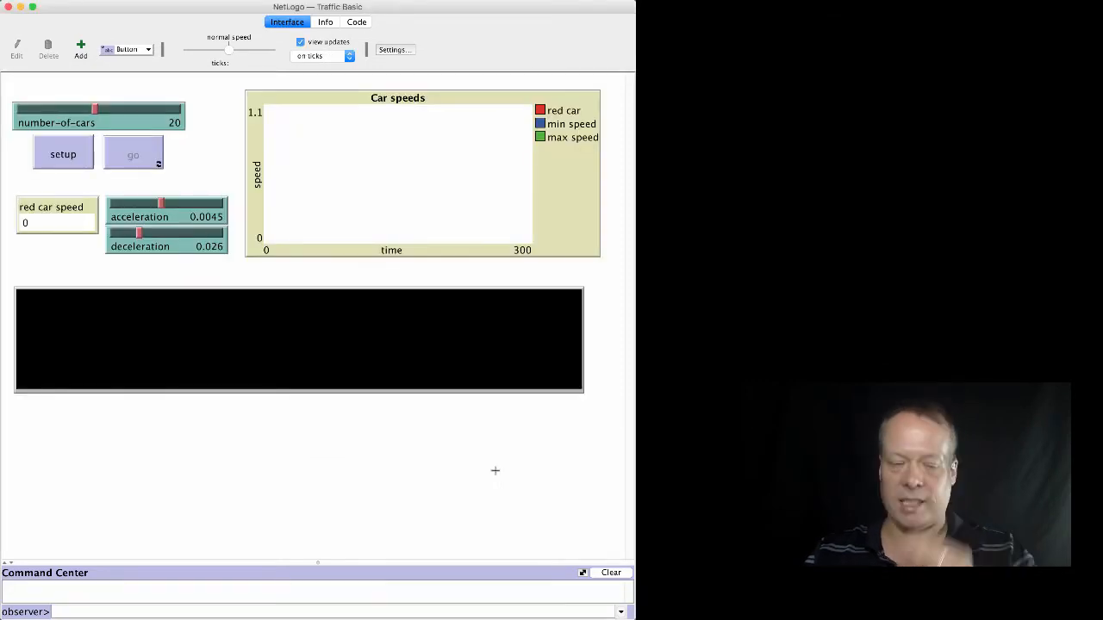
{"action": "left_click", "coordinate": [133, 154]}
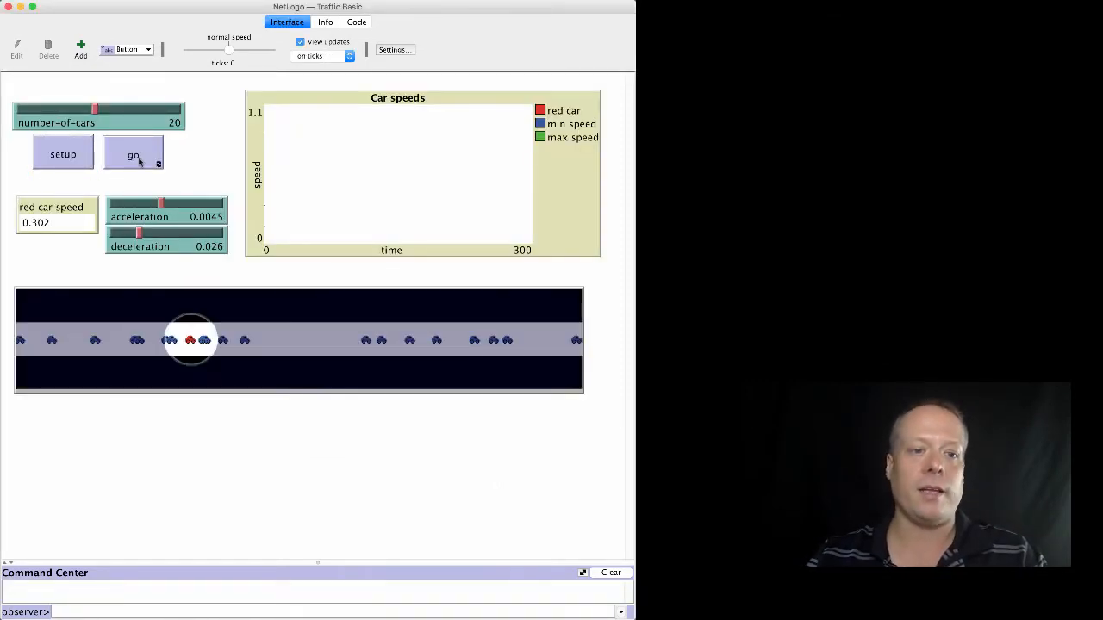
{"action": "left_click", "coordinate": [133, 154]}
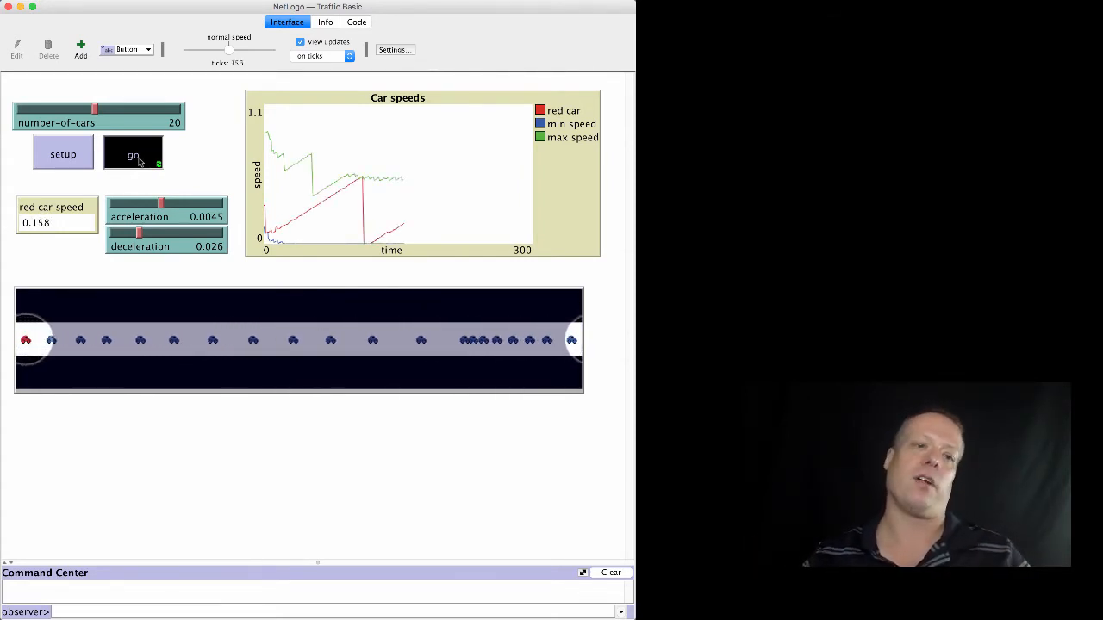
{"action": "left_click", "coordinate": [133, 154]}
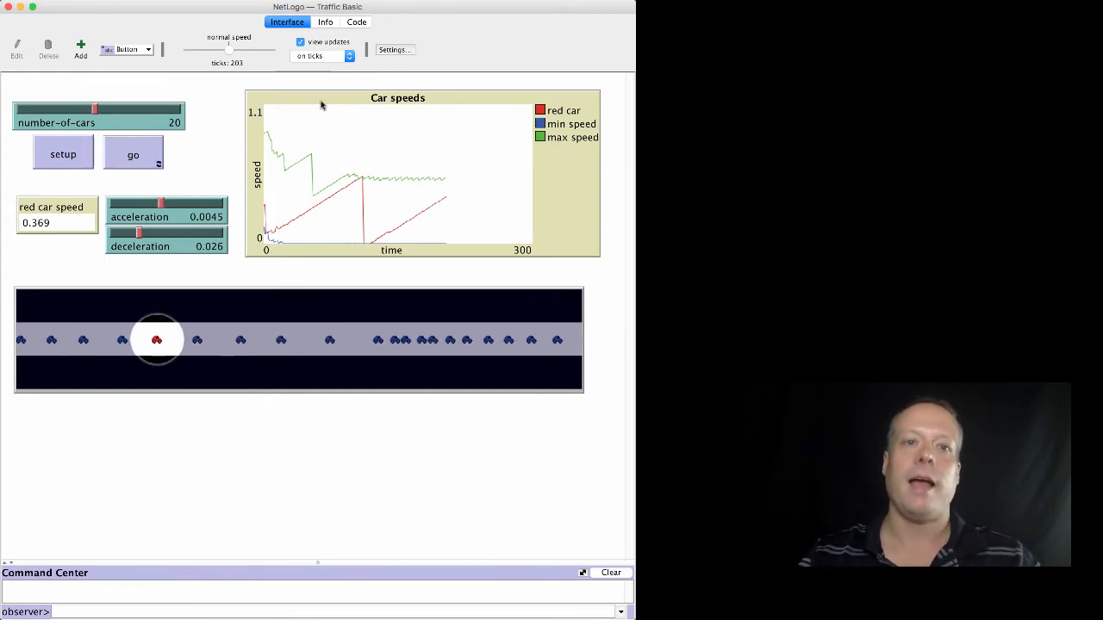
{"action": "left_click", "coordinate": [356, 22]}
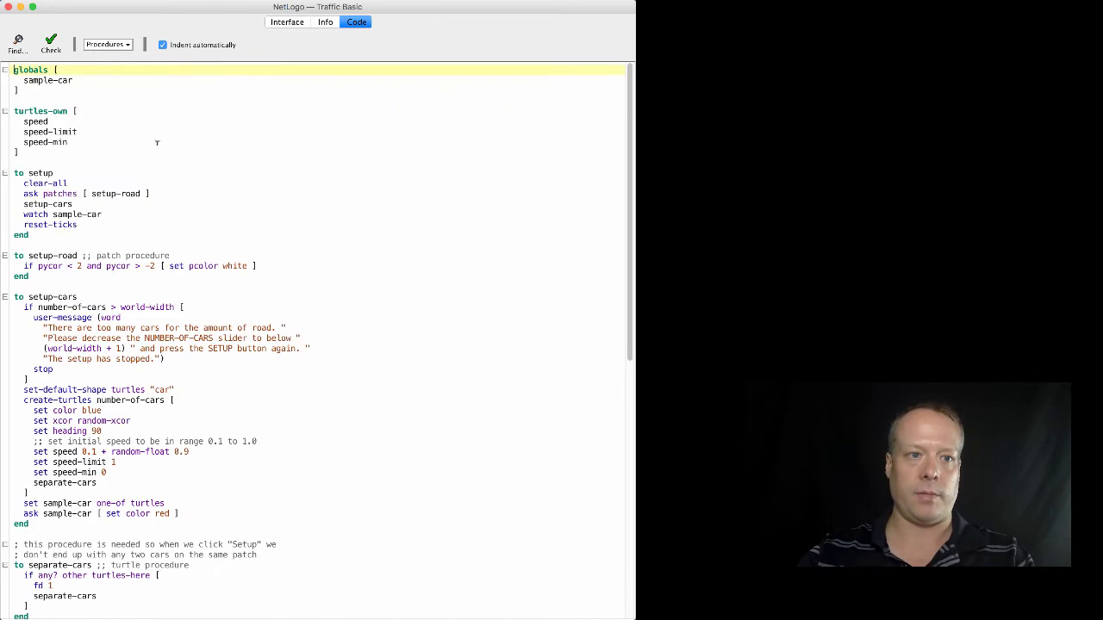
Step: Jump to the go procedure via the Procedures dropdown and scroll it into view
{"action": "left_click", "coordinate": [107, 44]}
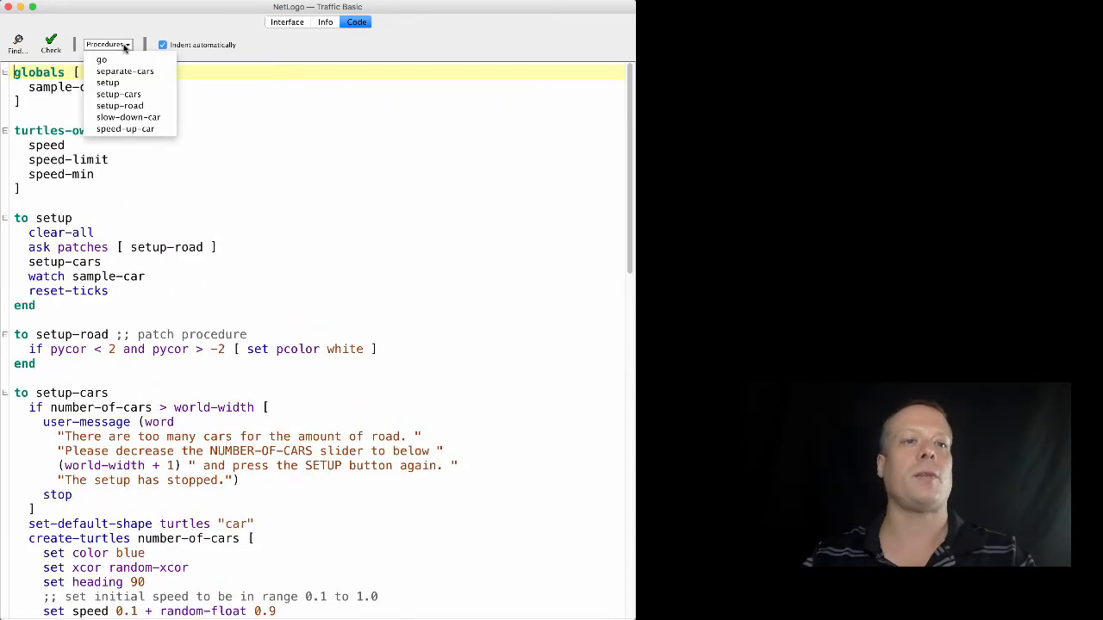
{"action": "left_click", "coordinate": [100, 59]}
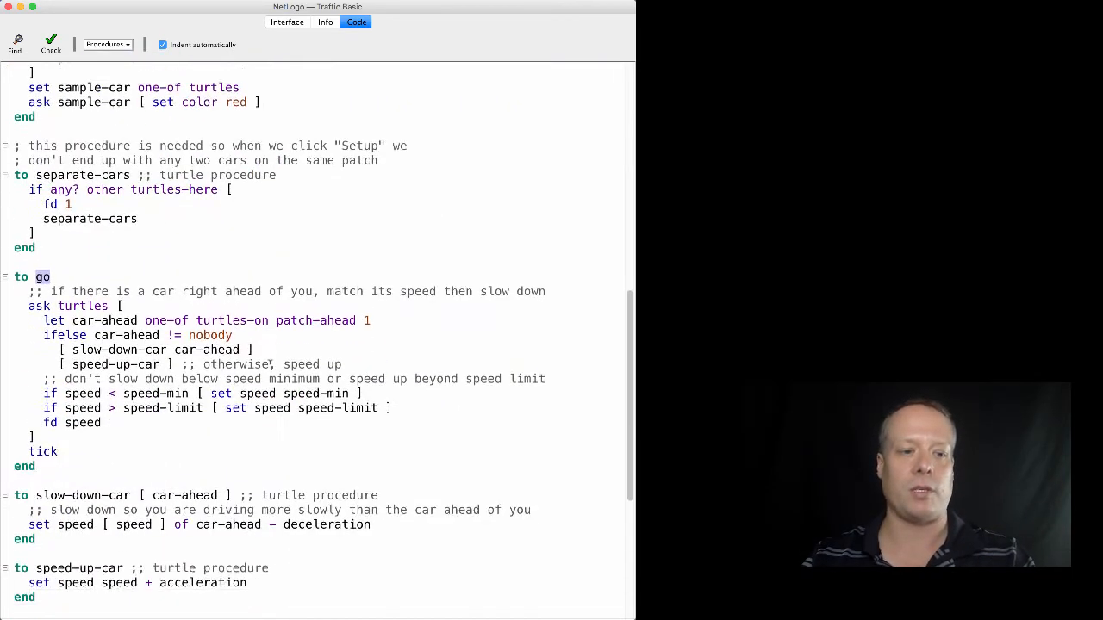
{"action": "scroll", "scroll_direction": "down", "scroll_amount": 3}
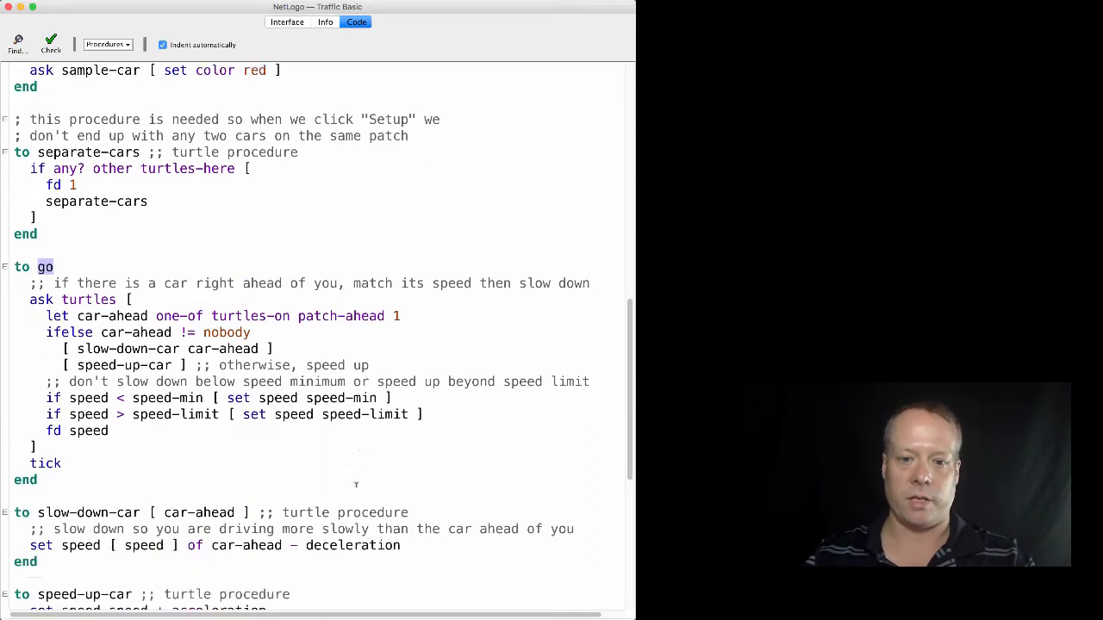
{"action": "scroll", "scroll_direction": "down", "scroll_amount": 3}
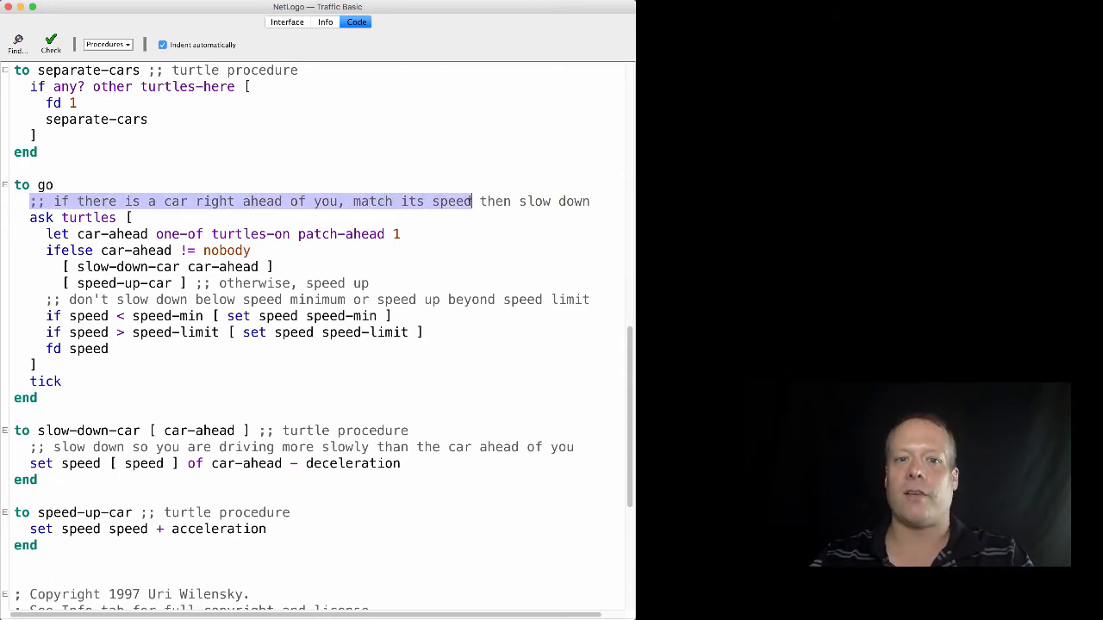
Step: Highlight the match-speed comment, the car-ahead ifelse check and the speed-up-car call
{"action": "left_click_drag", "start_coordinate": [472, 201], "coordinate": [590, 200]}
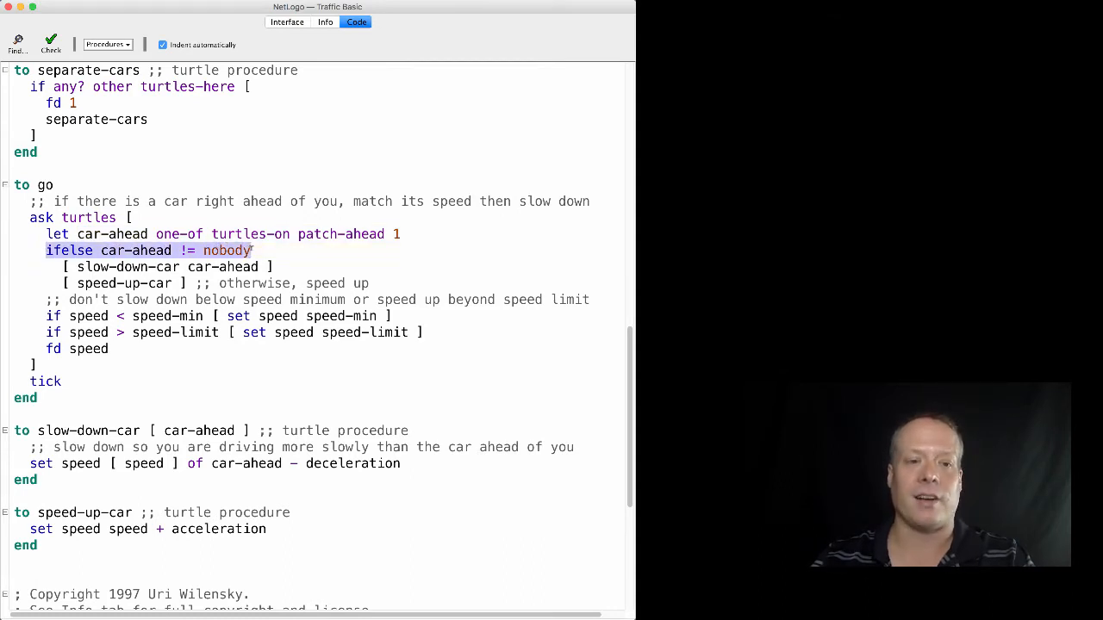
{"action": "triple_click", "coordinate": [146, 250]}
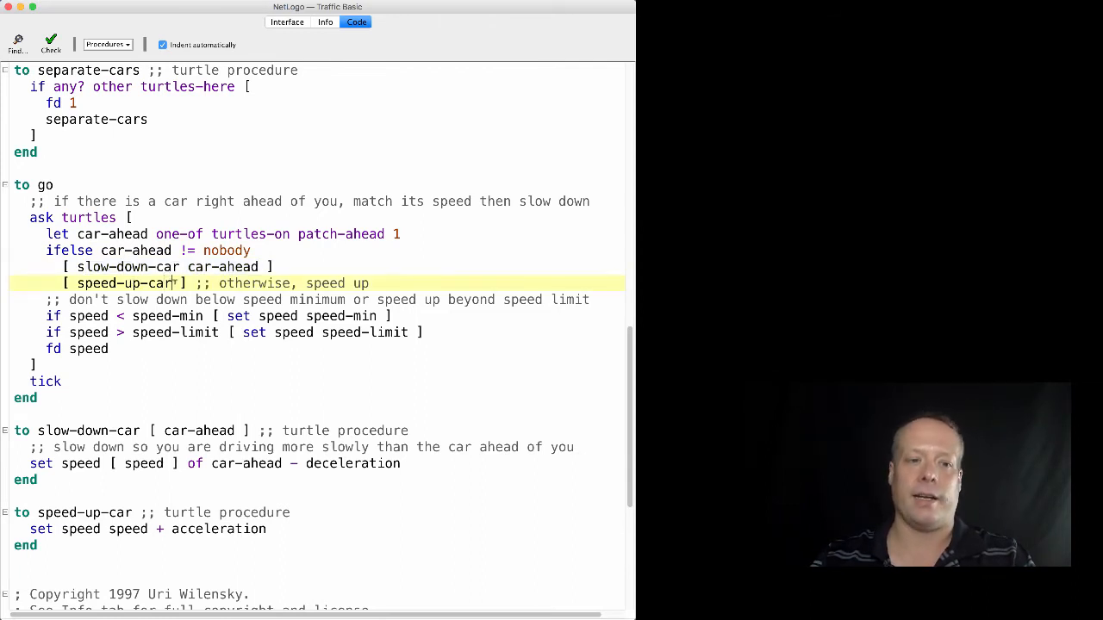
{"action": "double_click", "coordinate": [124, 283]}
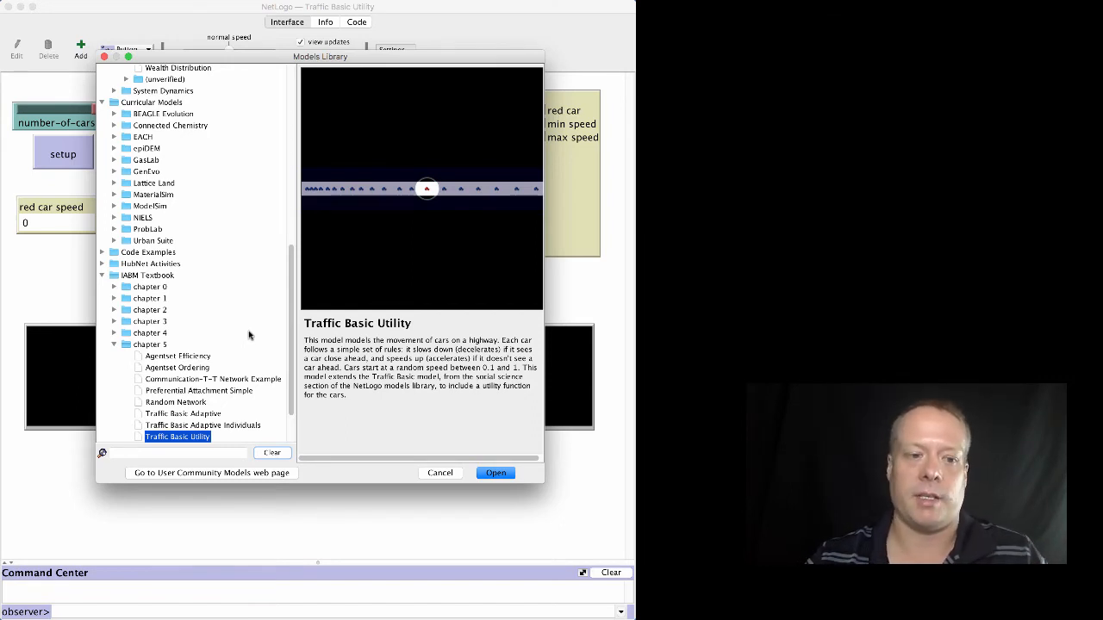
Step: Search the Models Library for 'utility' and open Traffic Basic Utility
{"action": "scroll", "scroll_direction": "down", "scroll_amount": 3}
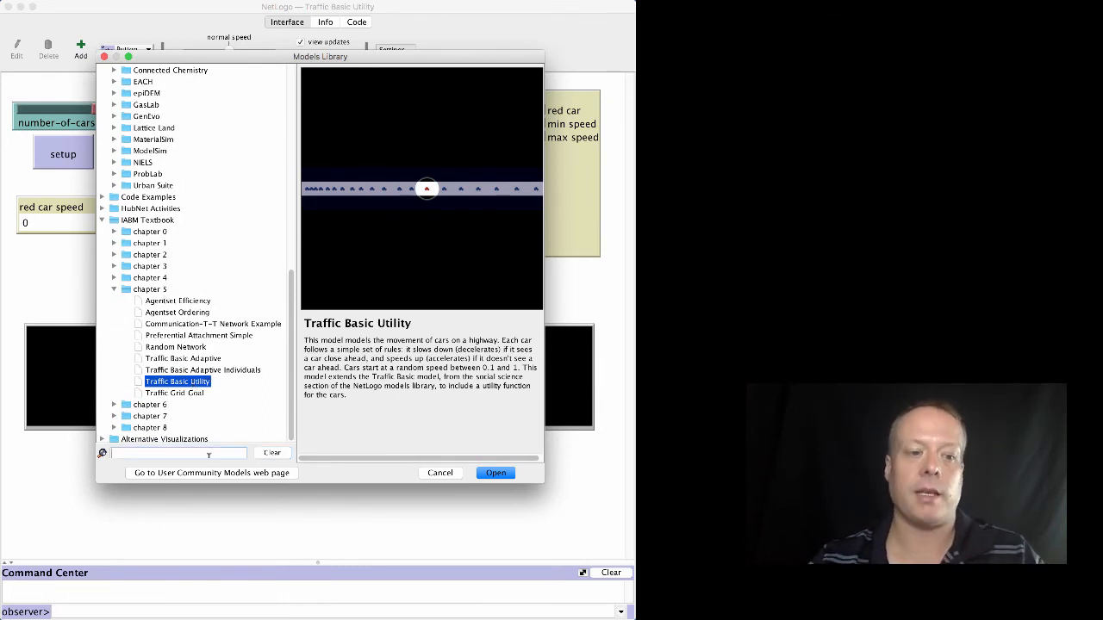
{"action": "type", "text": "utility"}
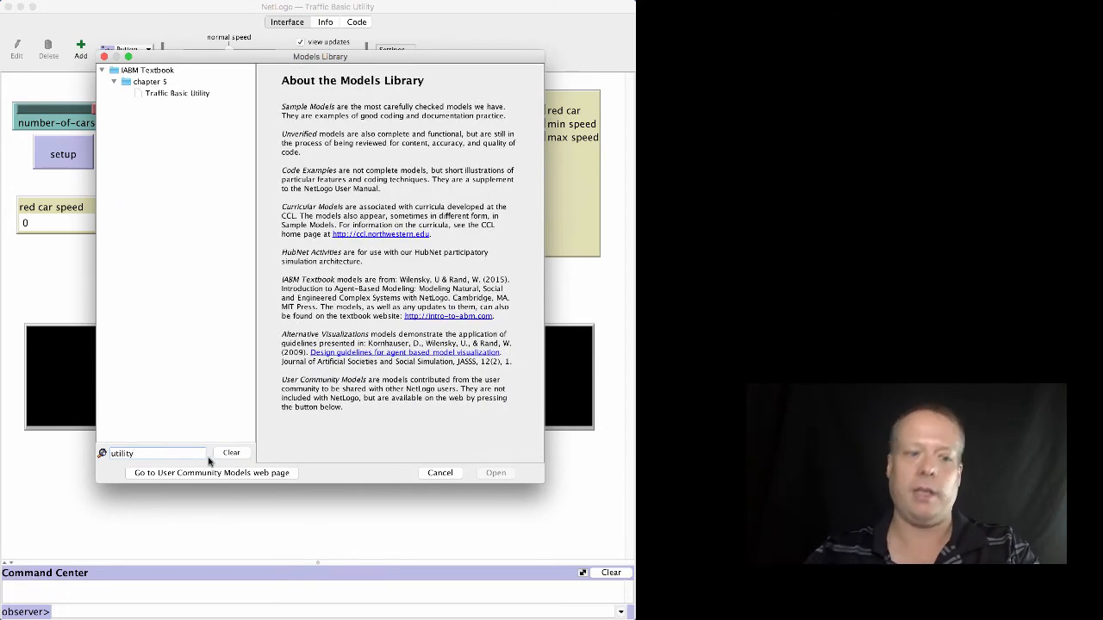
{"action": "left_click", "coordinate": [177, 92]}
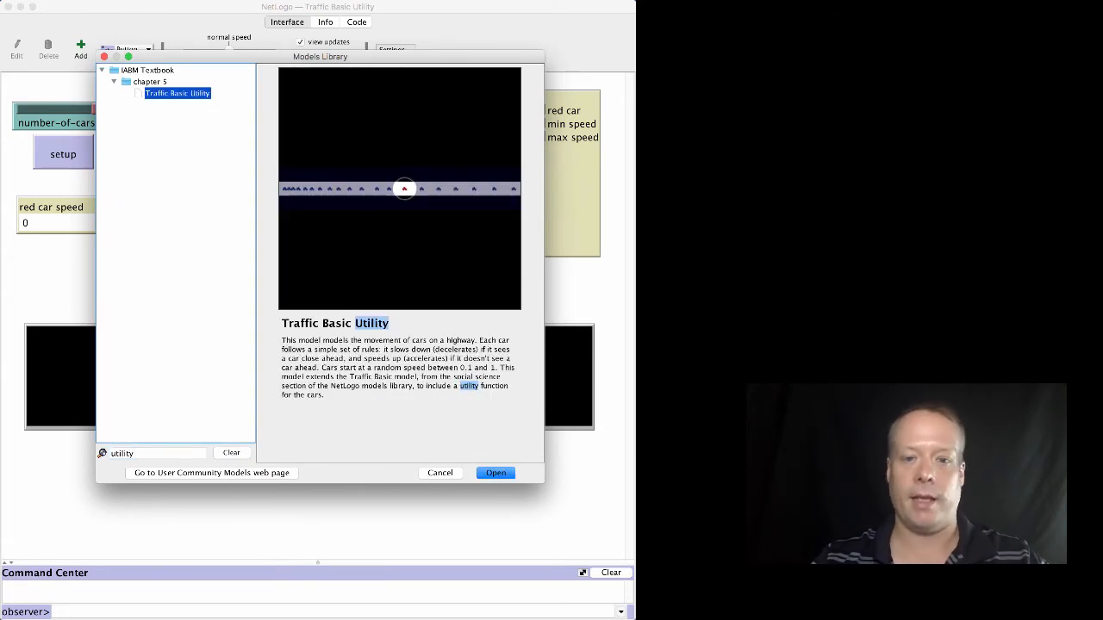
{"action": "left_click", "coordinate": [495, 473]}
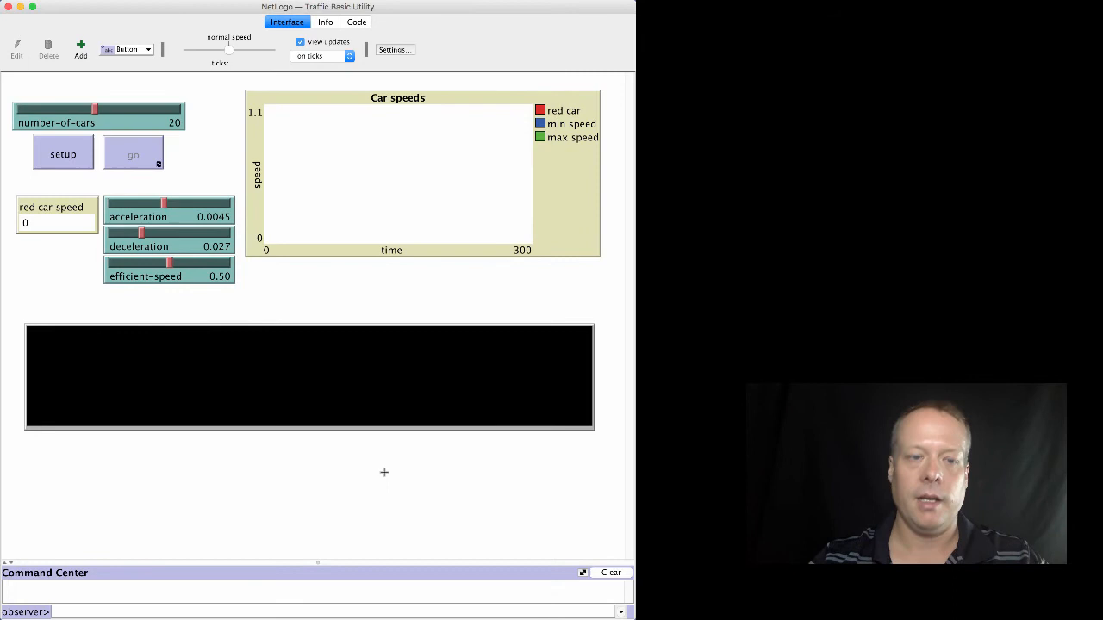
Step: Set up the cars and start the Traffic Basic Utility simulation running
{"action": "left_click", "coordinate": [133, 154]}
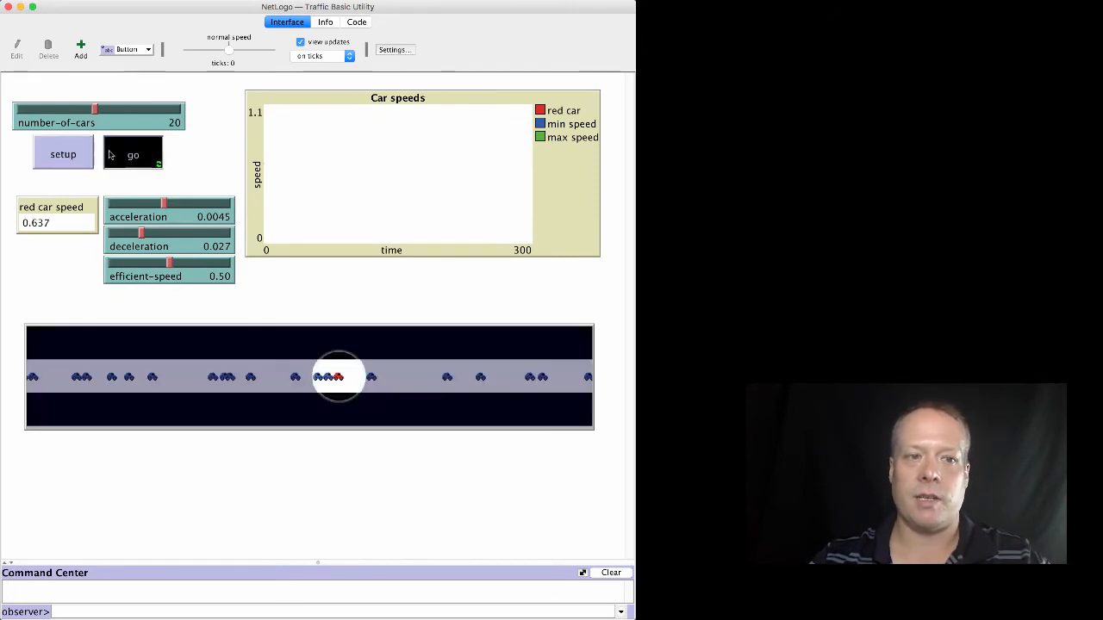
{"action": "left_click", "coordinate": [132, 154]}
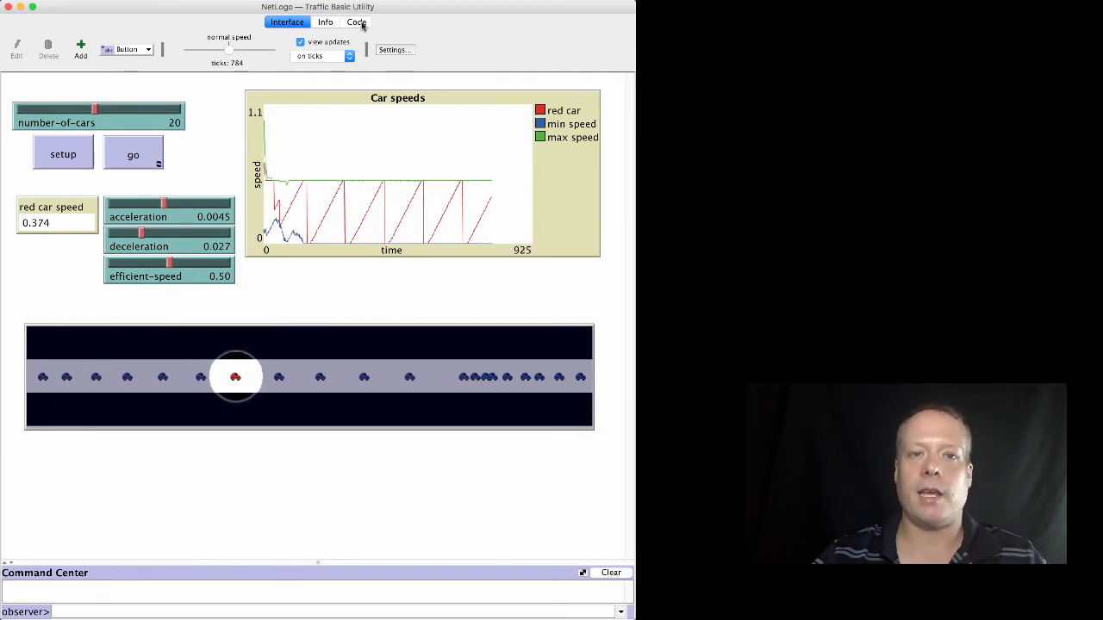
Step: Show the code and jump to the adjust-speed-for-efficiency procedure
{"action": "left_click", "coordinate": [356, 22]}
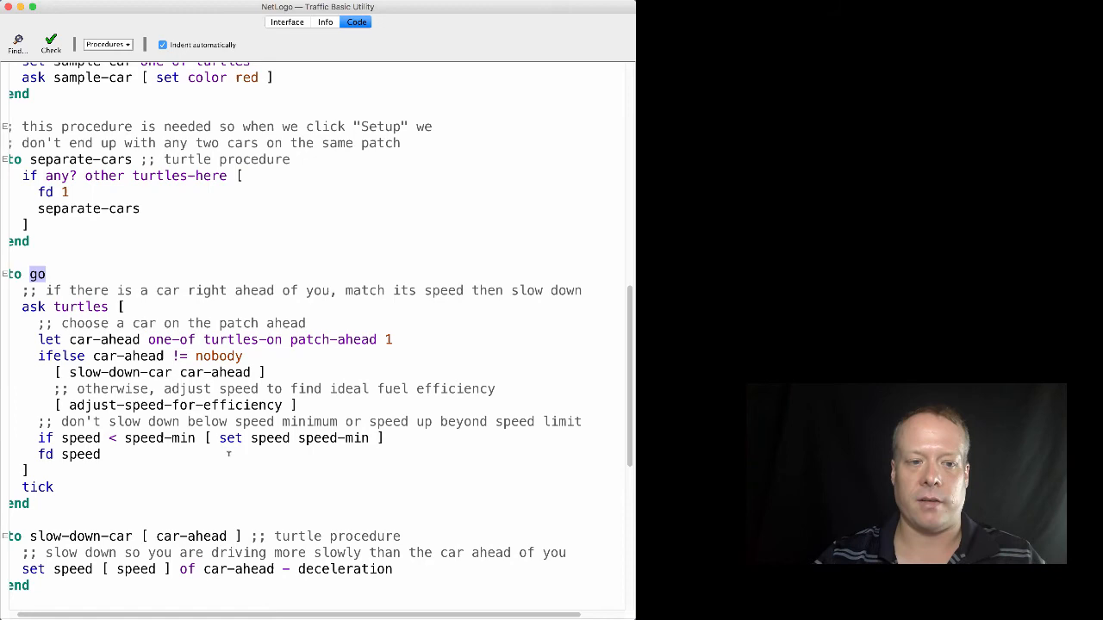
{"action": "left_click", "coordinate": [108, 44]}
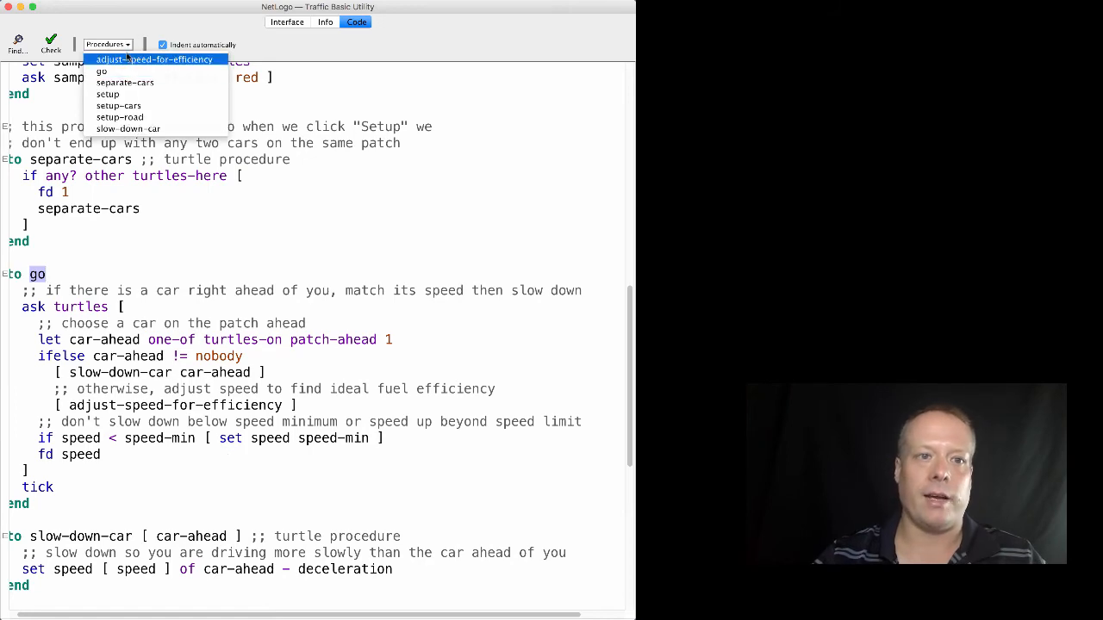
{"action": "left_click", "coordinate": [155, 59]}
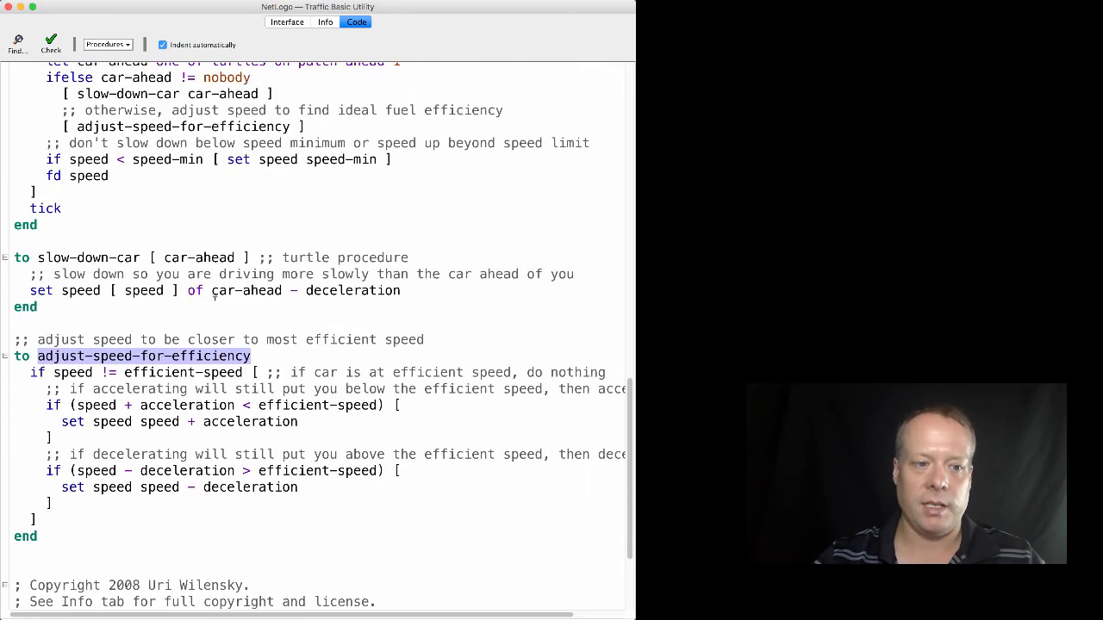
{"action": "scroll", "scroll_direction": "down", "scroll_amount": 3}
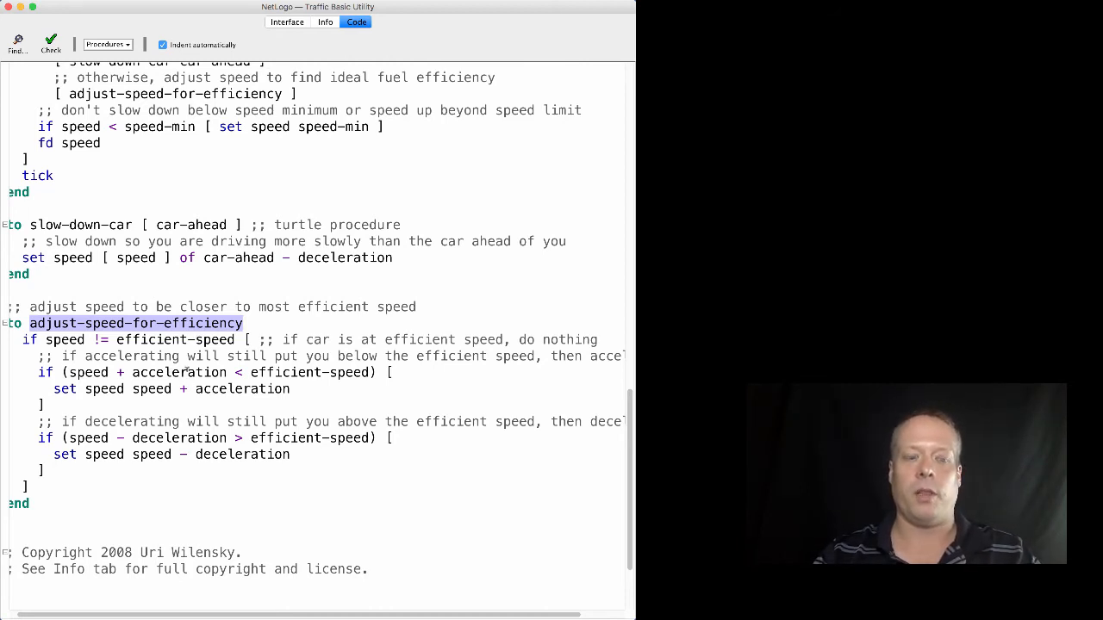
{"action": "left_click", "coordinate": [244, 323]}
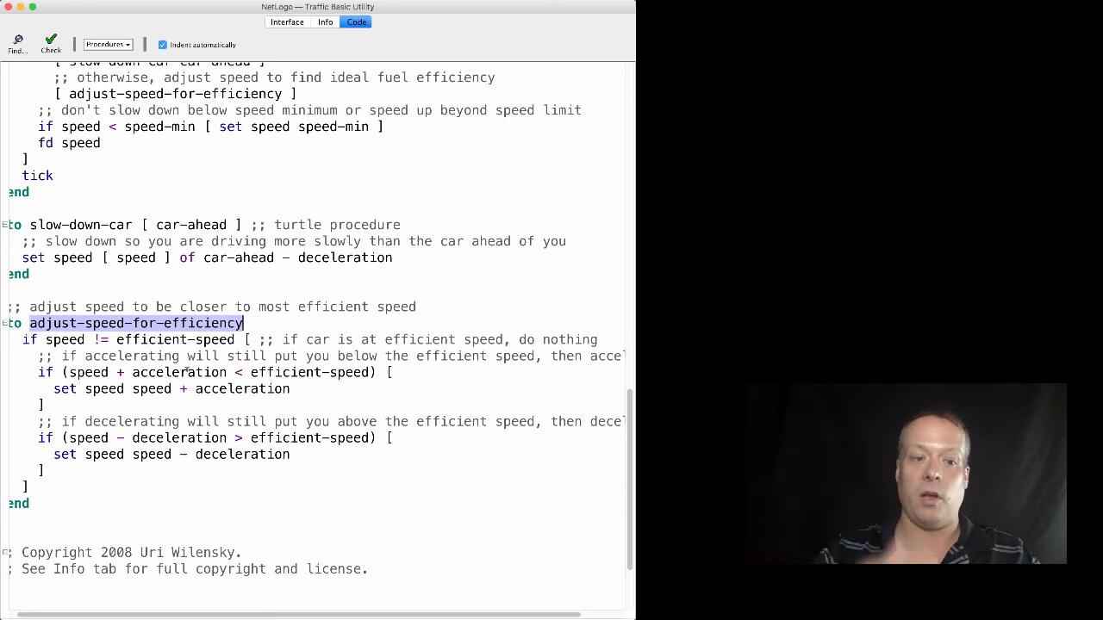